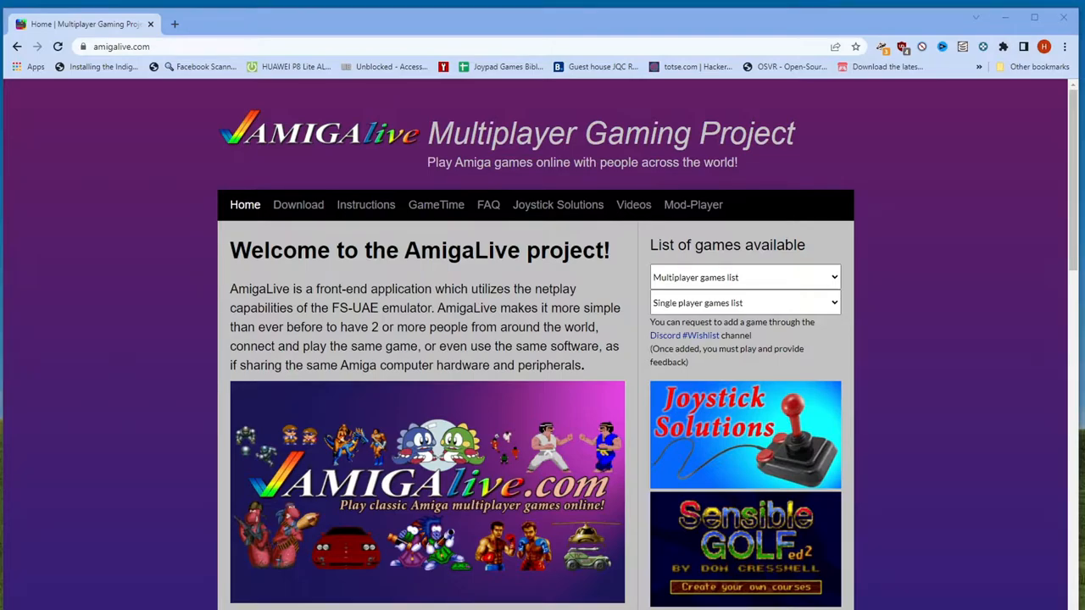
pyautogui.moveTo(298, 203)
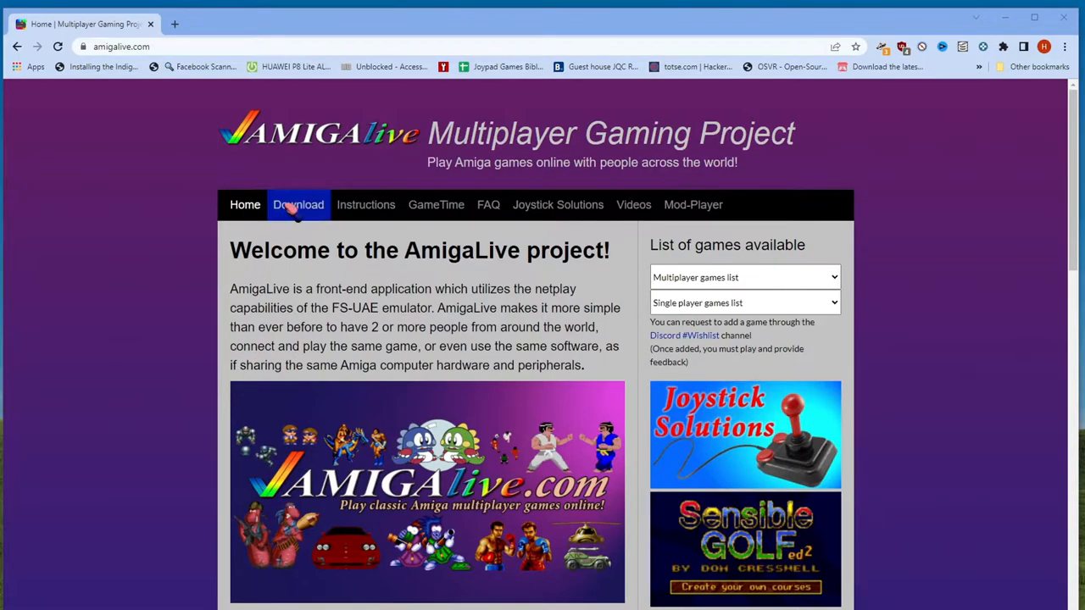
# Go to the Download section of amigalive.com listing v0.983 builds
pyautogui.click(299, 204)
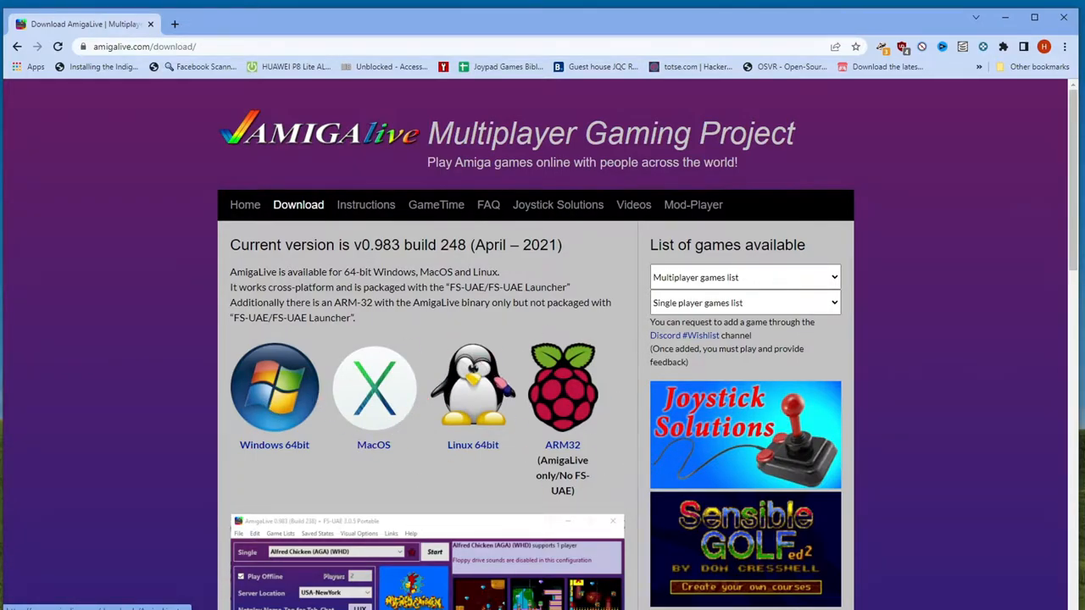
pyautogui.moveTo(665, 255)
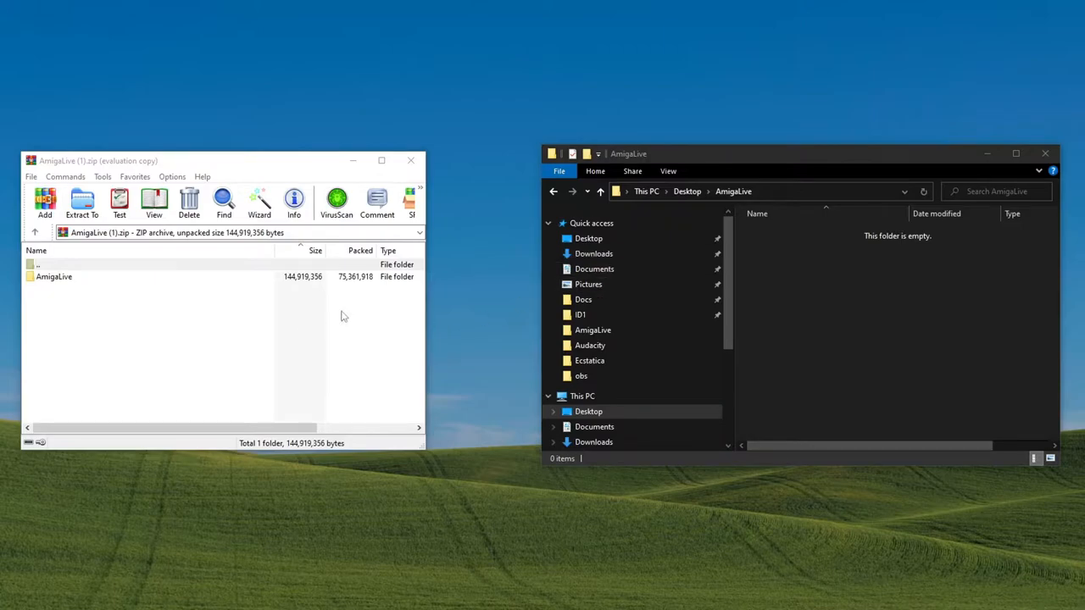
pyautogui.moveTo(712, 185)
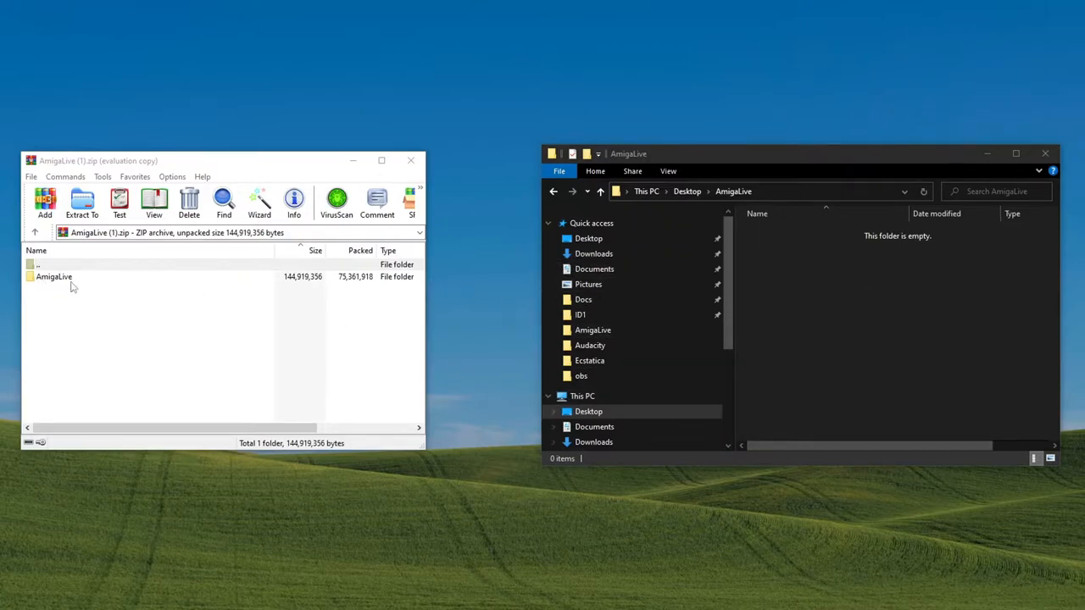
# Extract the archive's AmigaLive folder contents into the empty Desktop AmigaLive folder
pyautogui.doubleClick(54, 276)
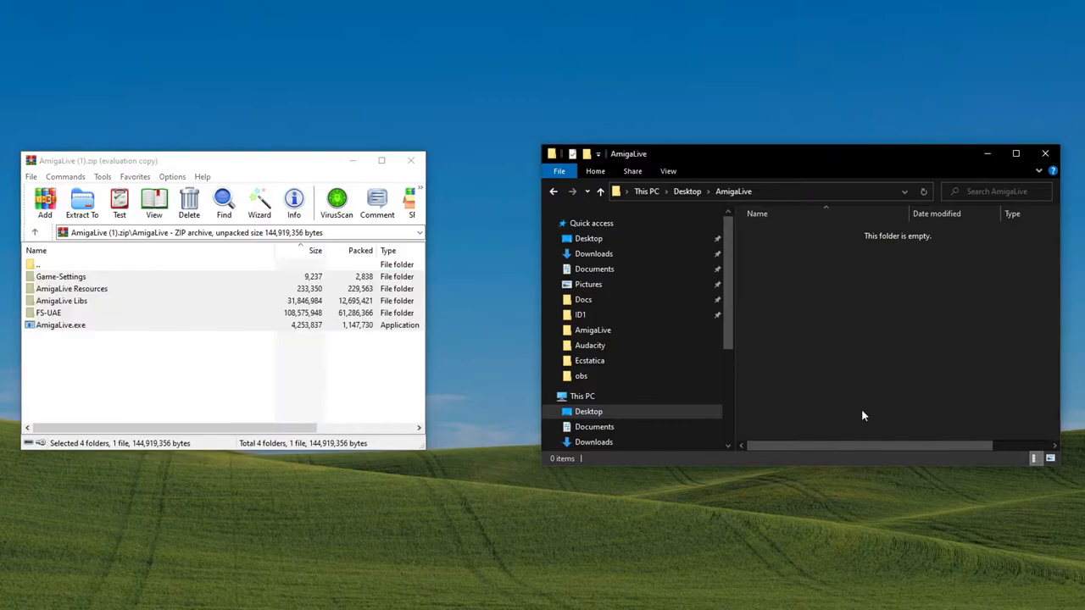
pyautogui.click(81, 203)
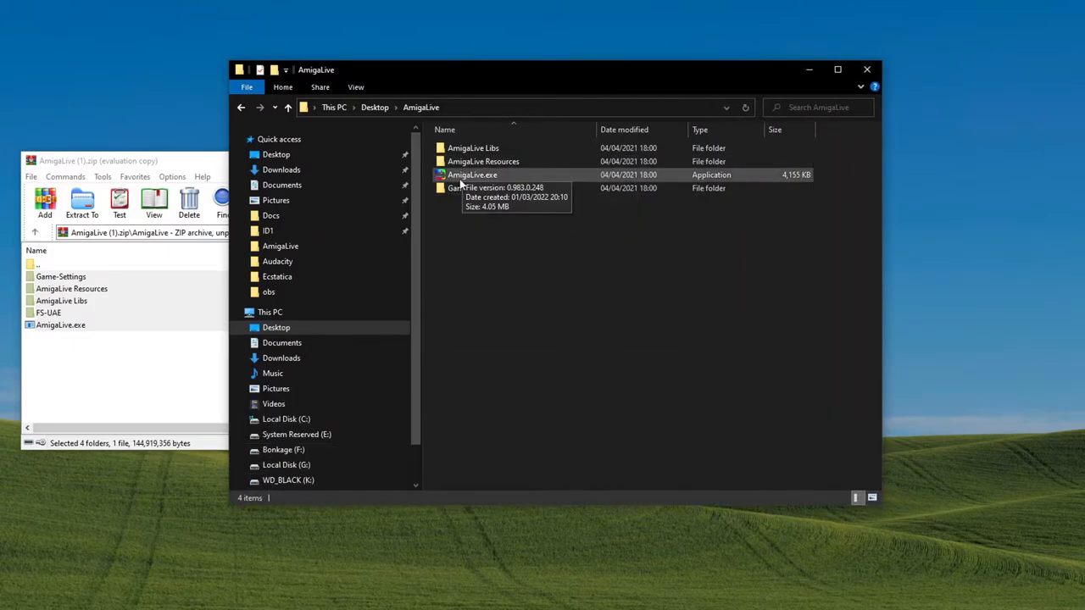
# Launch AmigaLive.exe and browse down through the Games list
pyautogui.doubleClick(471, 174)
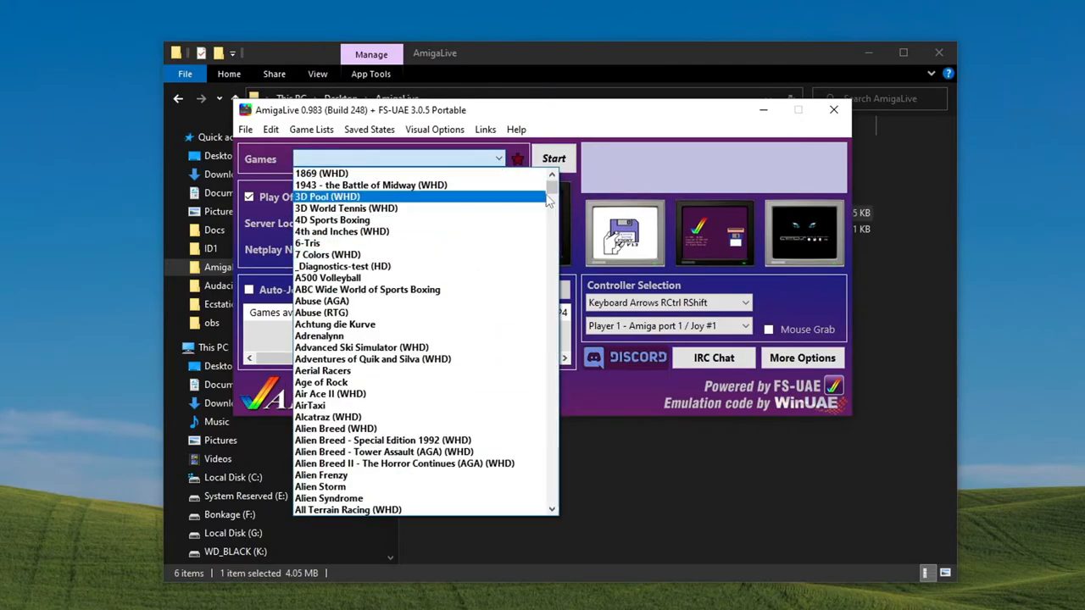
pyautogui.scroll(-3)
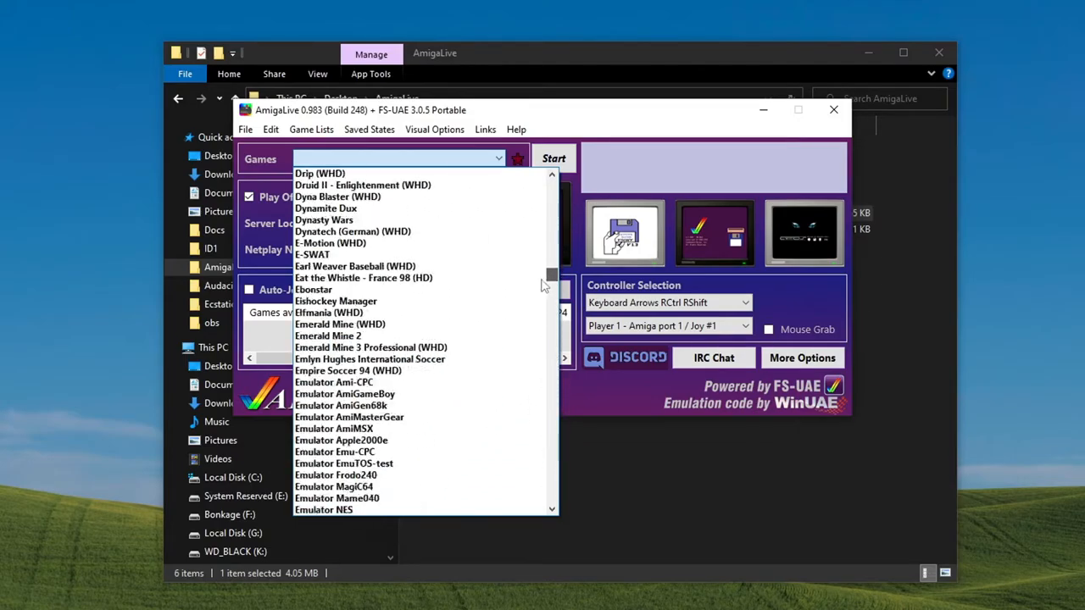
pyautogui.scroll(-3)
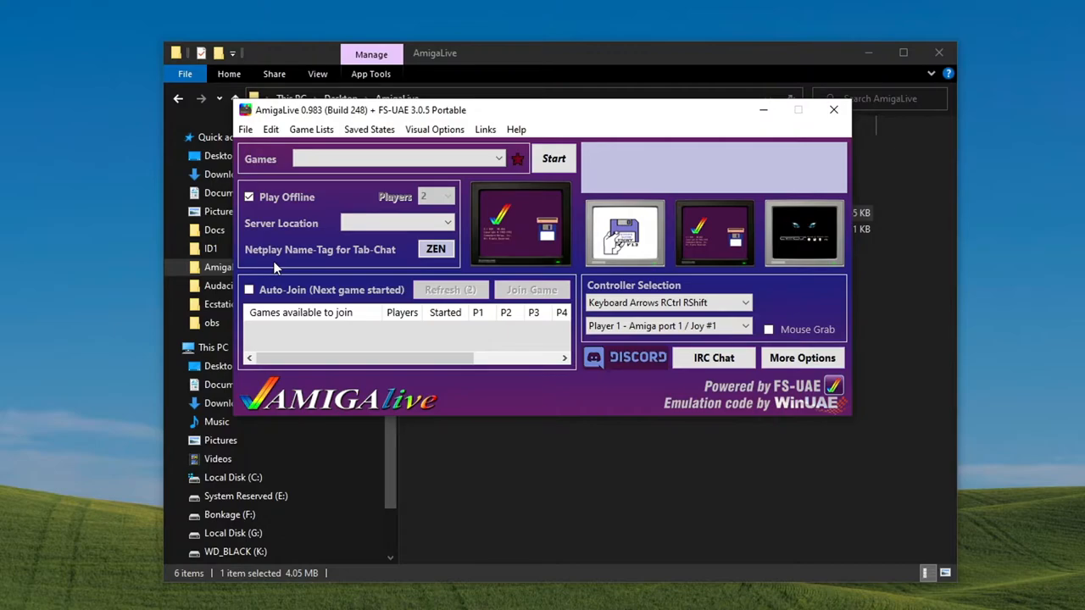
pyautogui.click(451, 288)
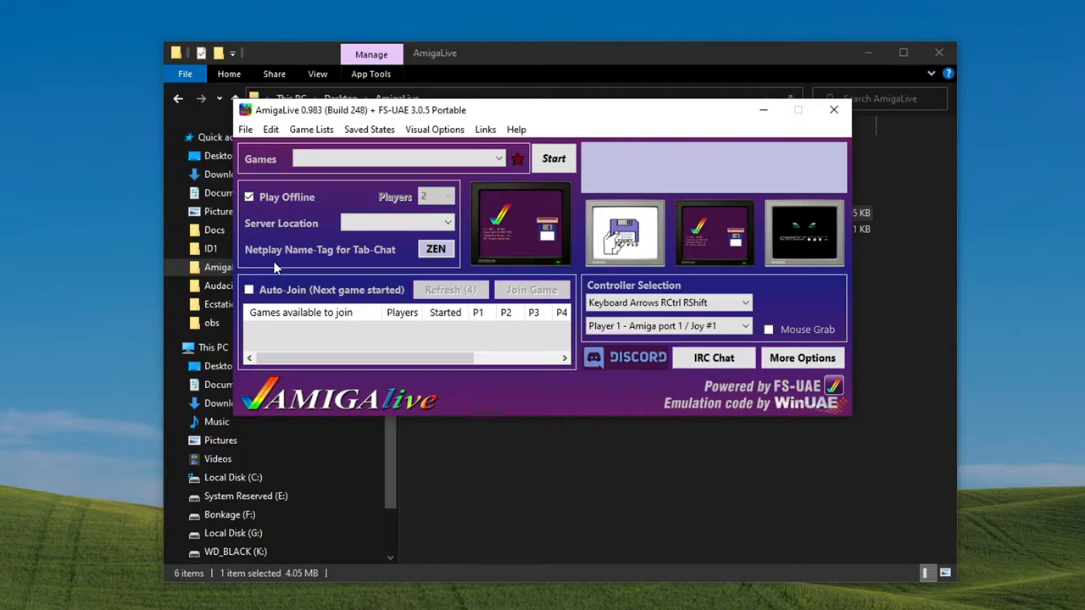
pyautogui.click(451, 288)
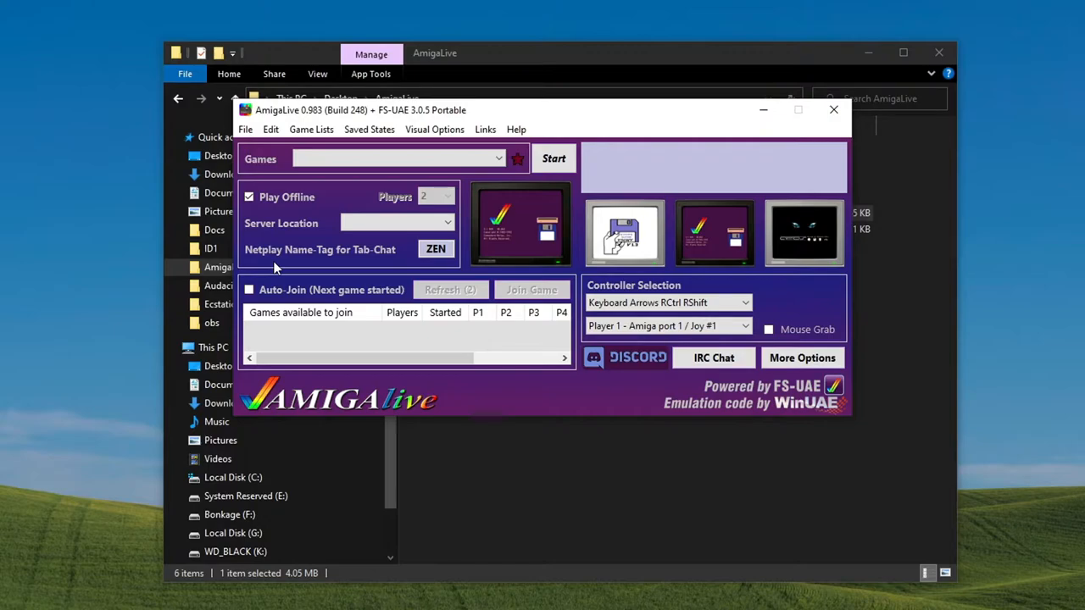
pyautogui.click(451, 288)
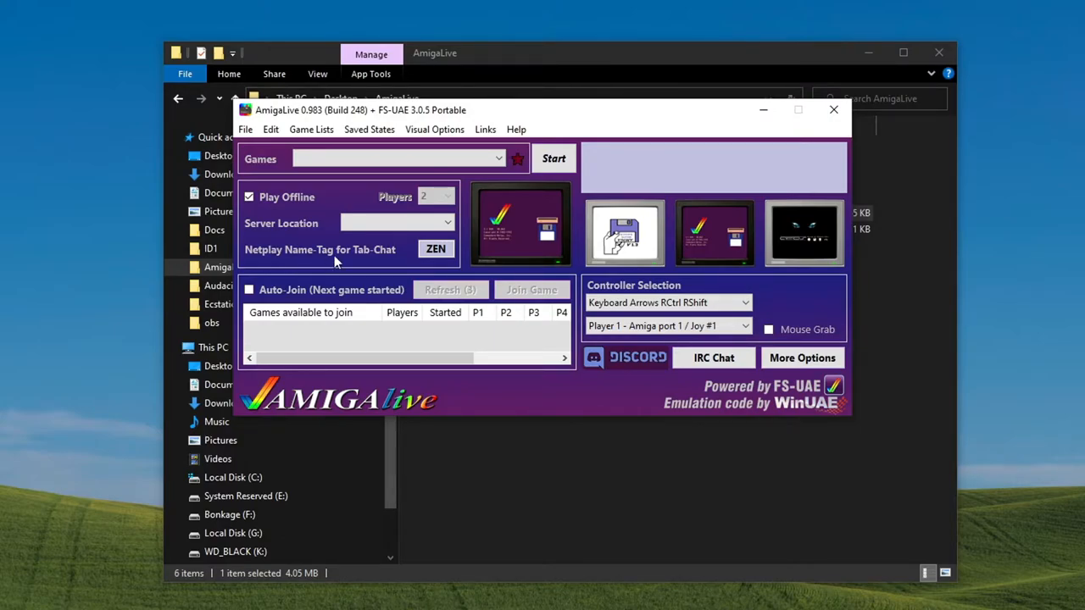
pyautogui.click(802, 356)
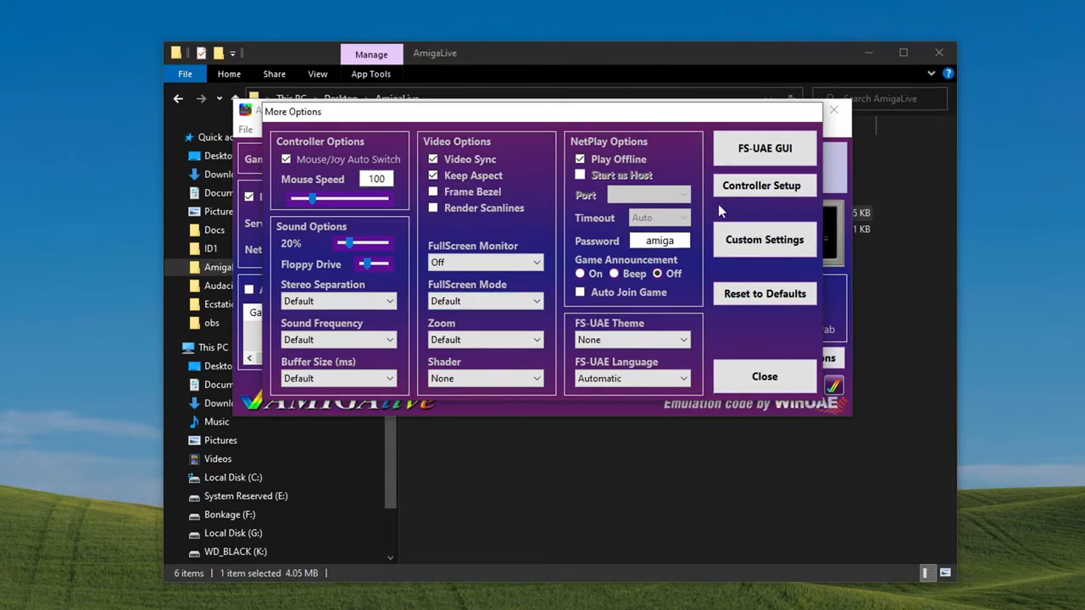
pyautogui.moveTo(763, 150)
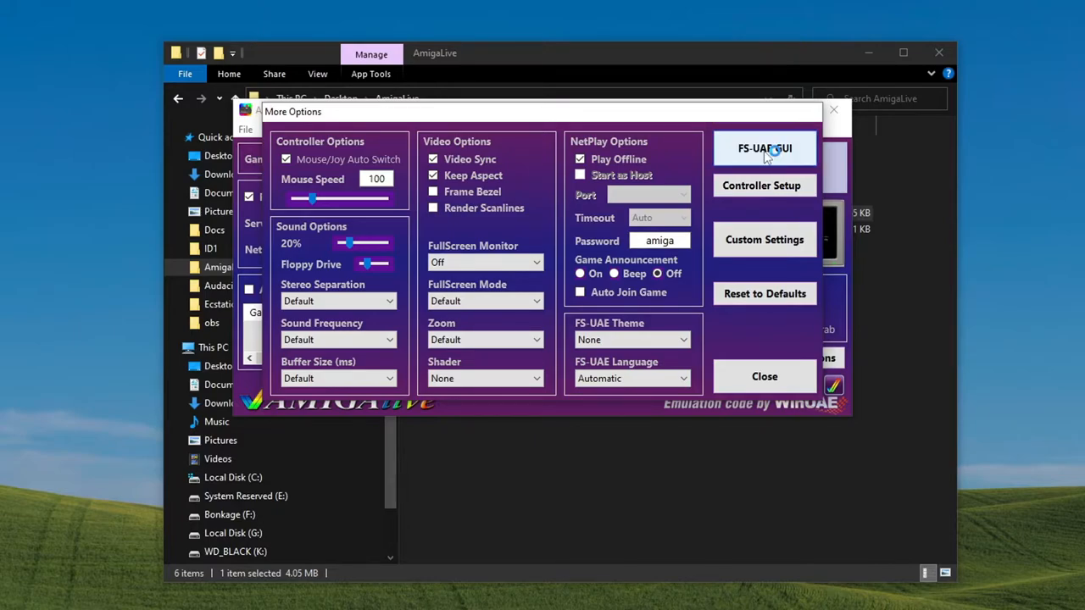
# Start the FS-UAE Launcher from the More Options settings
pyautogui.click(765, 149)
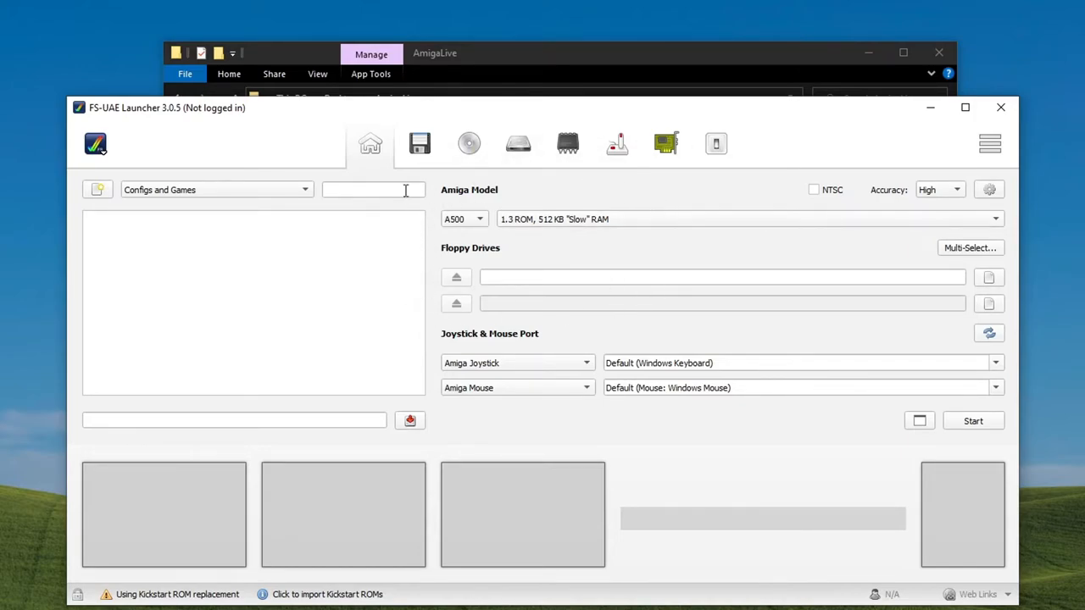
pyautogui.moveTo(512, 236)
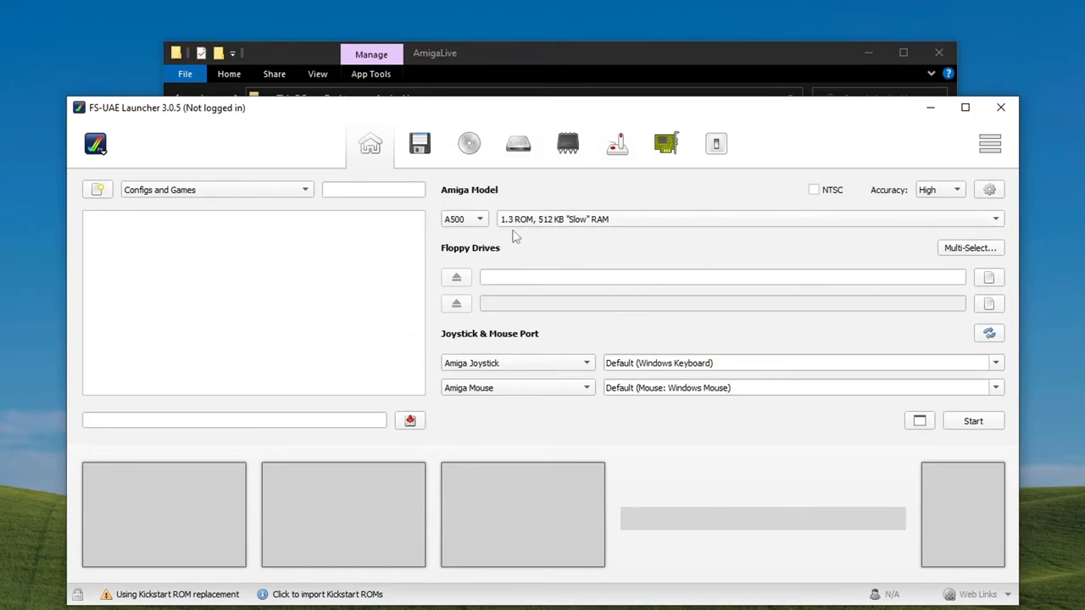
pyautogui.moveTo(444, 285)
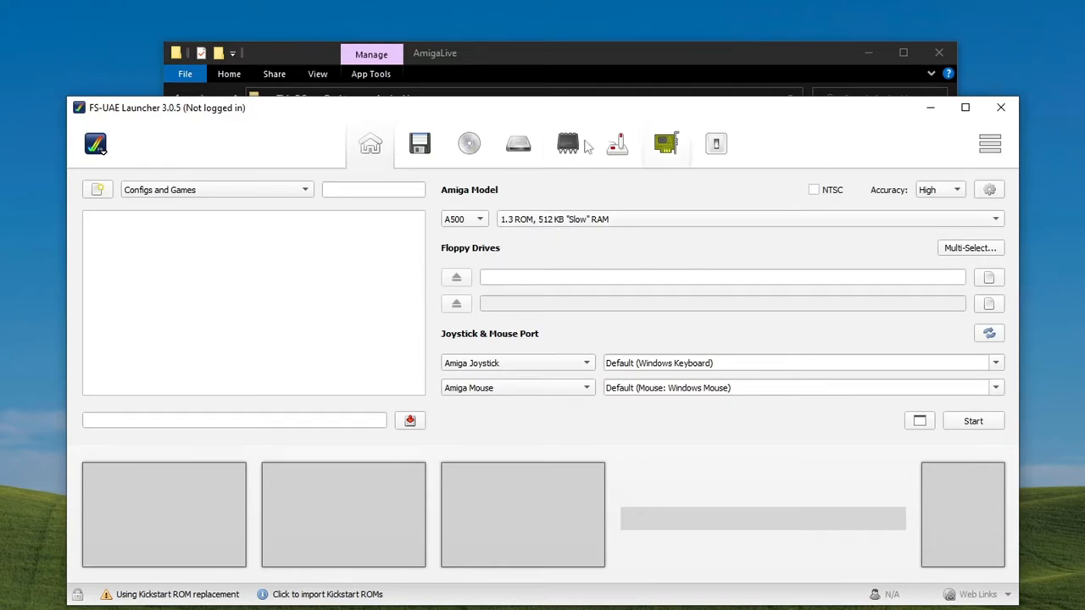
pyautogui.moveTo(529, 412)
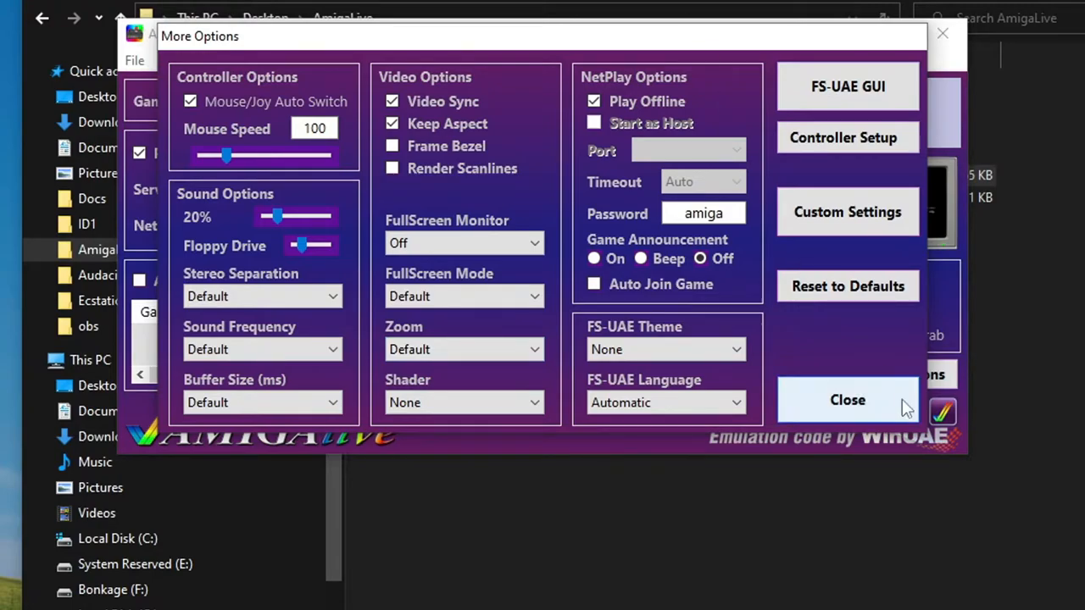
# Close More Options, returning to the AmigaLive main window
pyautogui.click(848, 400)
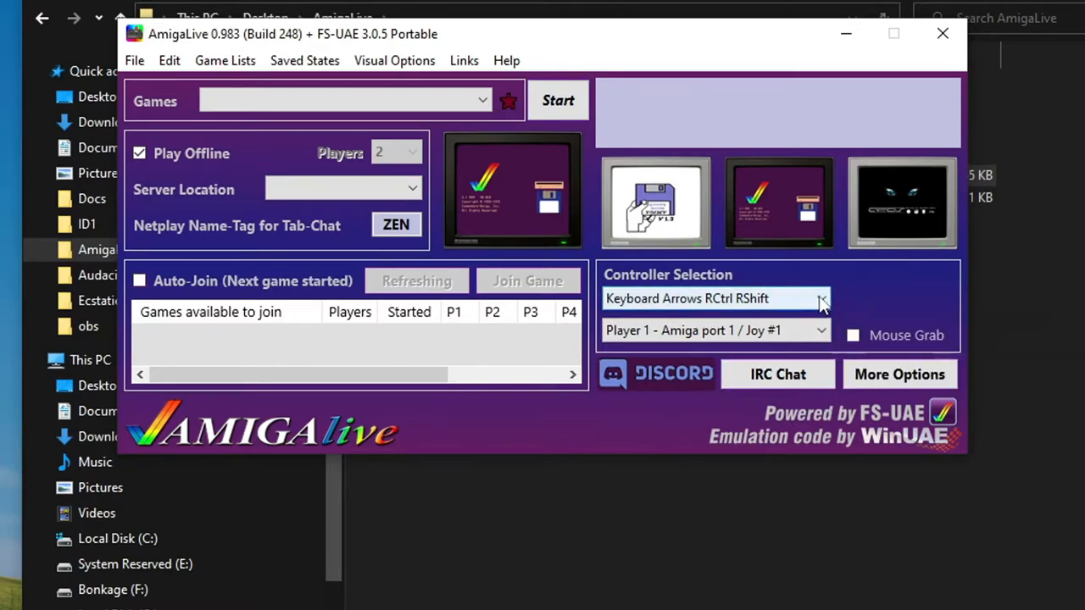
# Set player 1's controller to XInput Controller
pyautogui.click(820, 298)
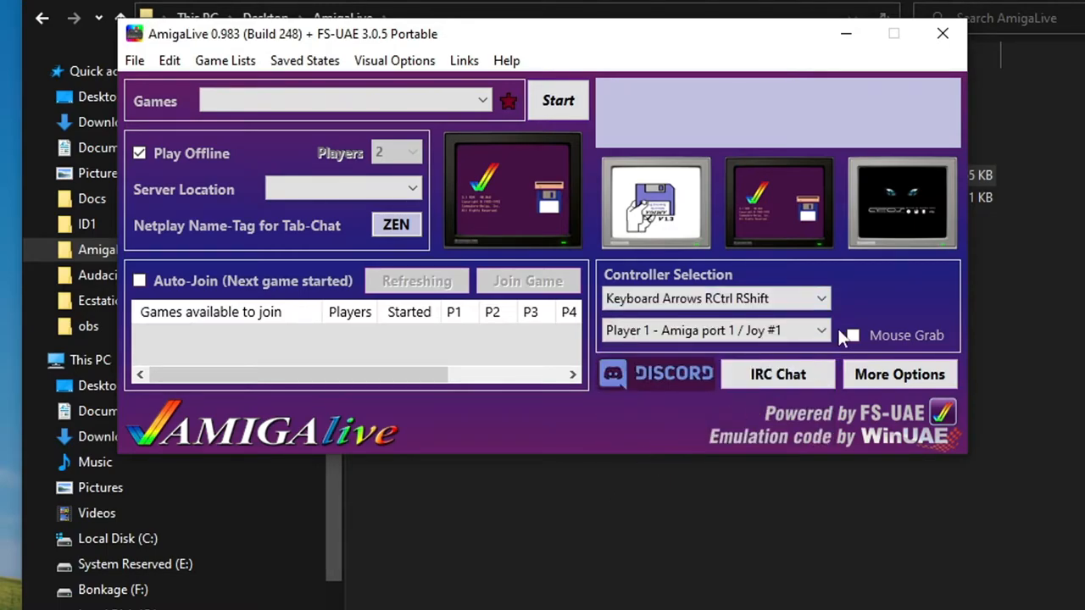
pyautogui.click(716, 298)
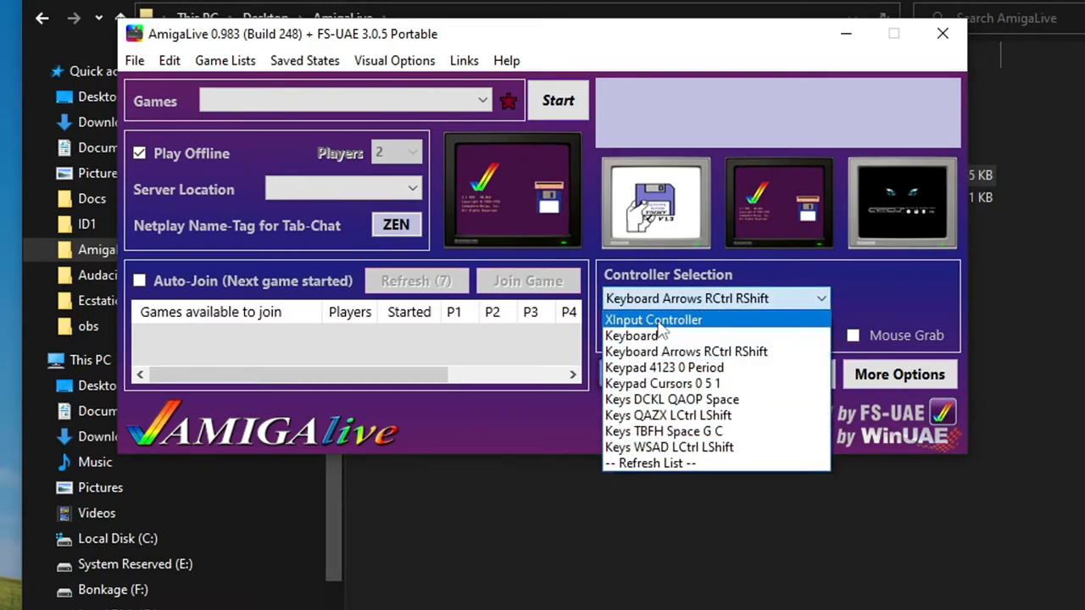
pyautogui.click(652, 319)
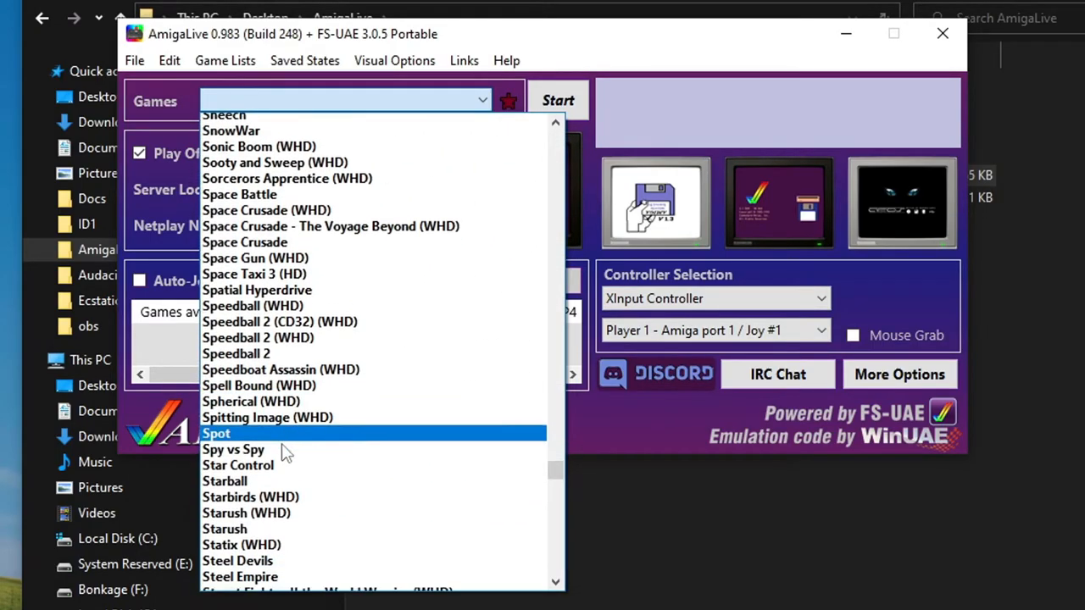
# Choose Stunt Car Racer (WHD) from the Games list and start it in the emulator
pyautogui.scroll(-3)
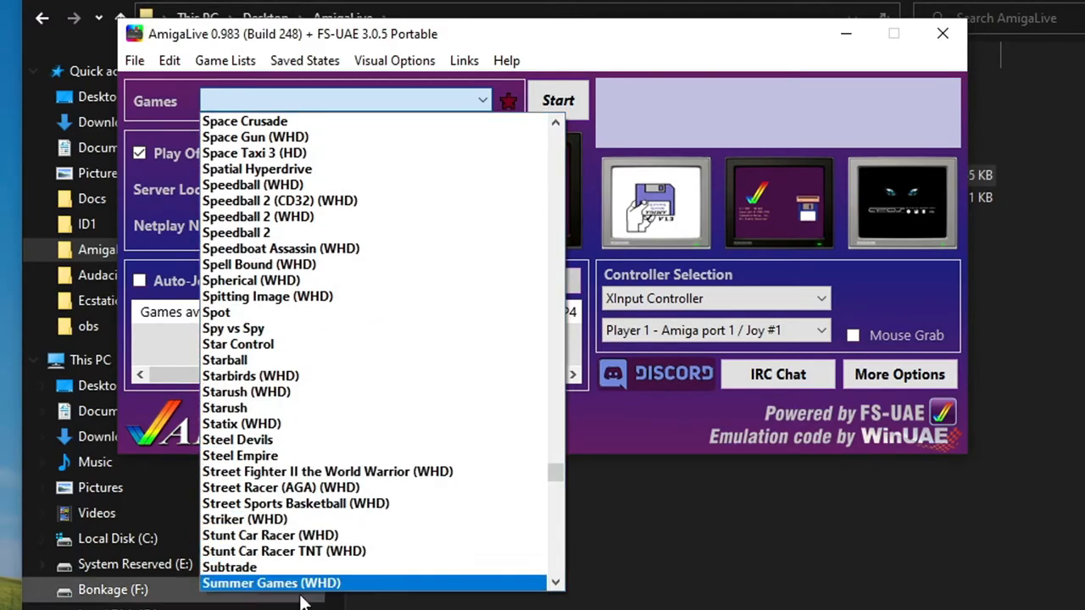
pyautogui.click(270, 536)
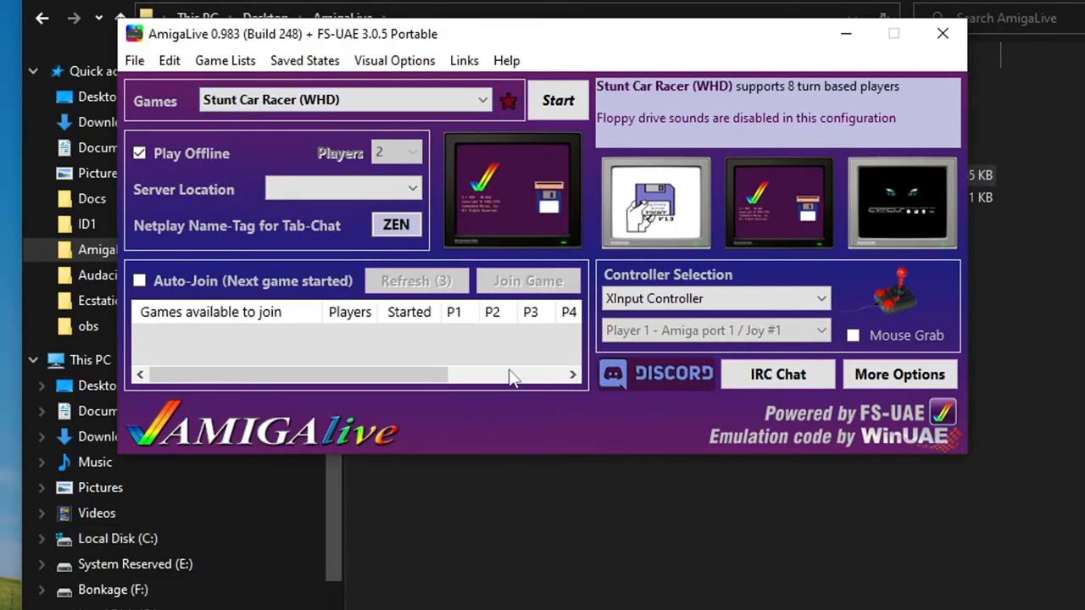
pyautogui.click(557, 100)
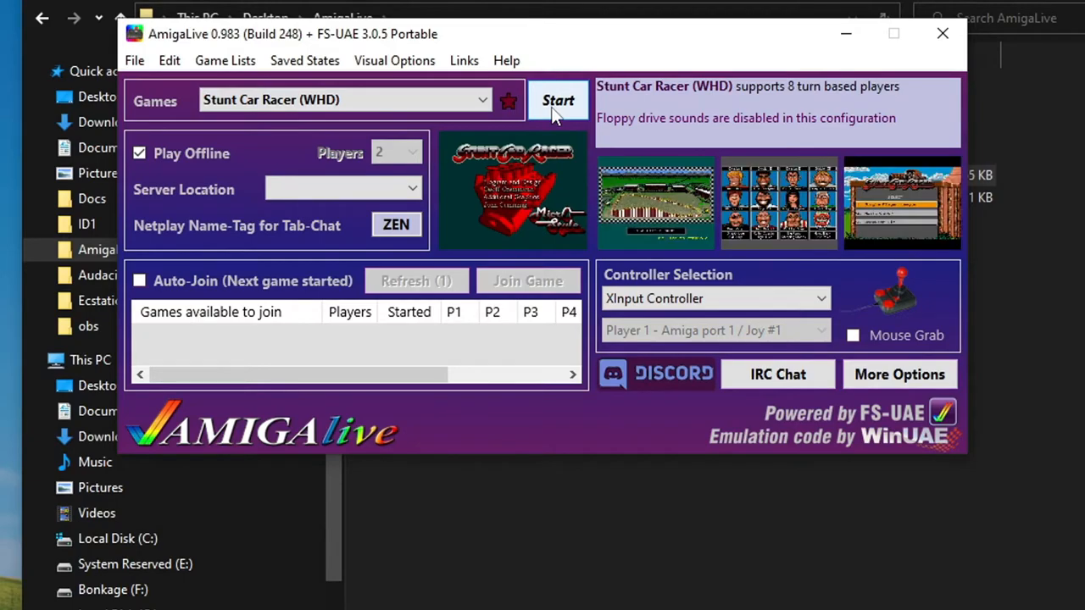
pyautogui.click(558, 100)
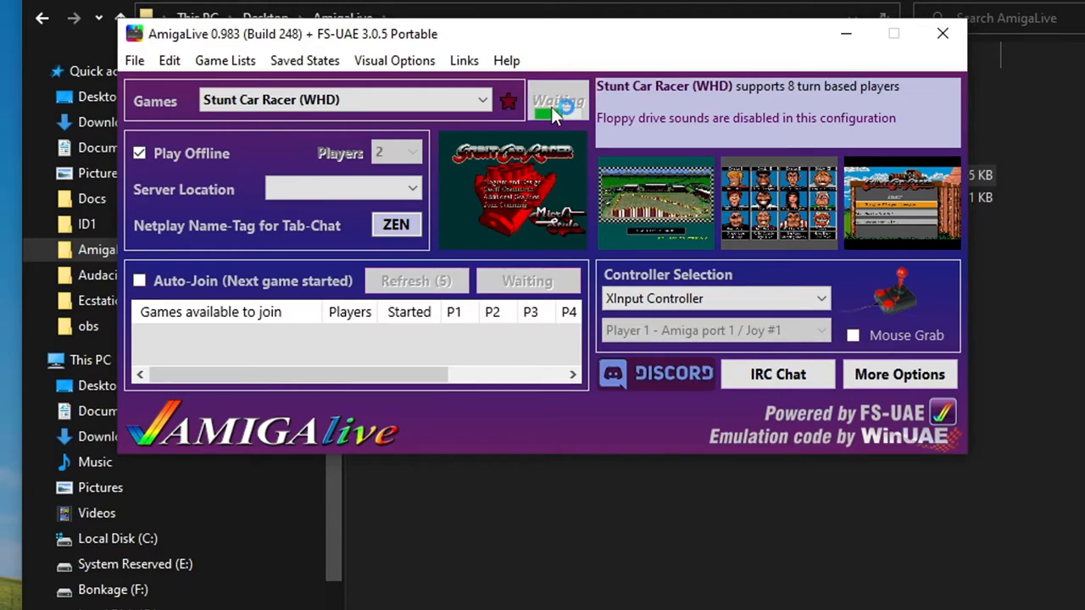
pyautogui.click(558, 105)
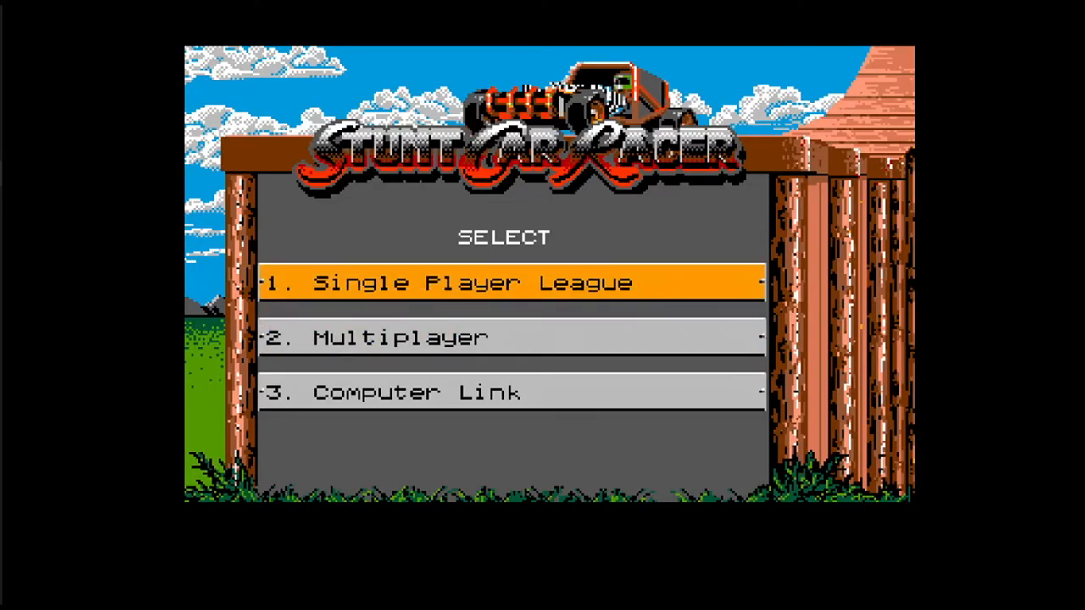
# Start Single Player League and enter driver name 'dfhdfhzdhd' to reach Division 4
pyautogui.click(512, 281)
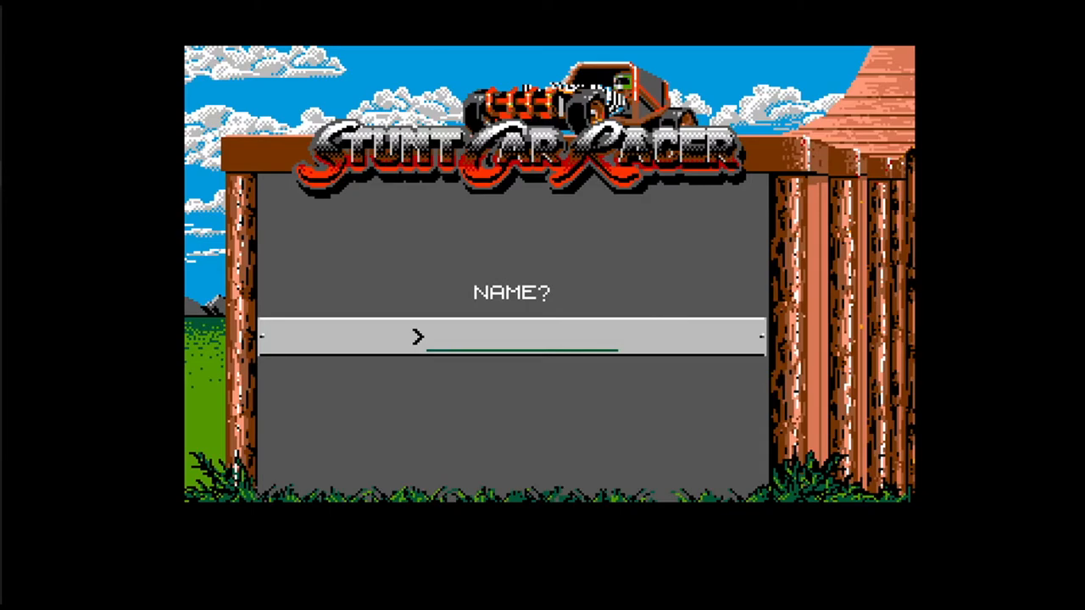
pyautogui.write('dfhdfhzd')
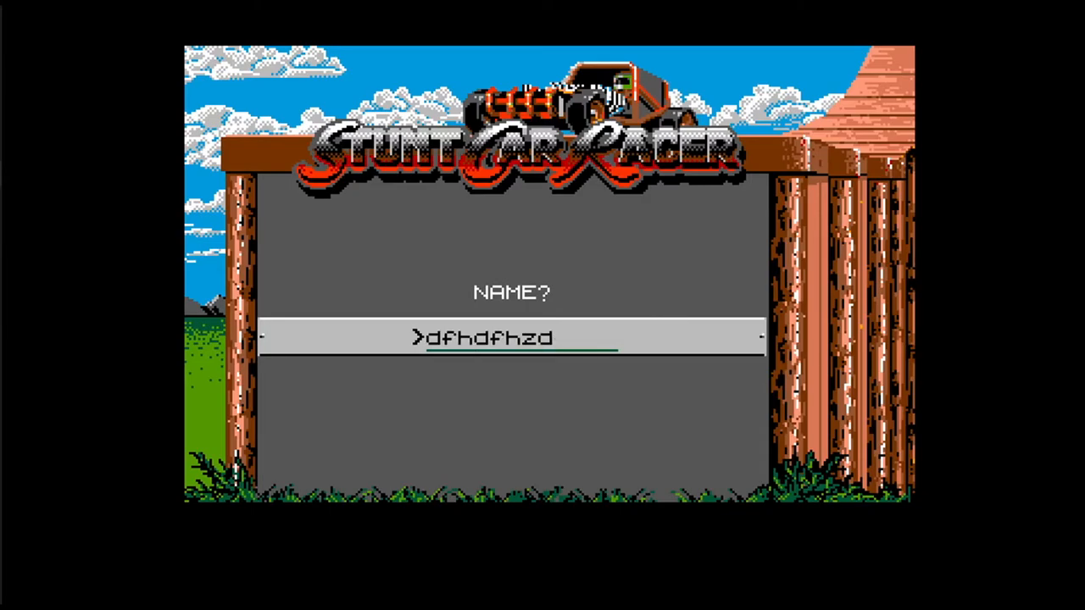
pyautogui.write('hd')
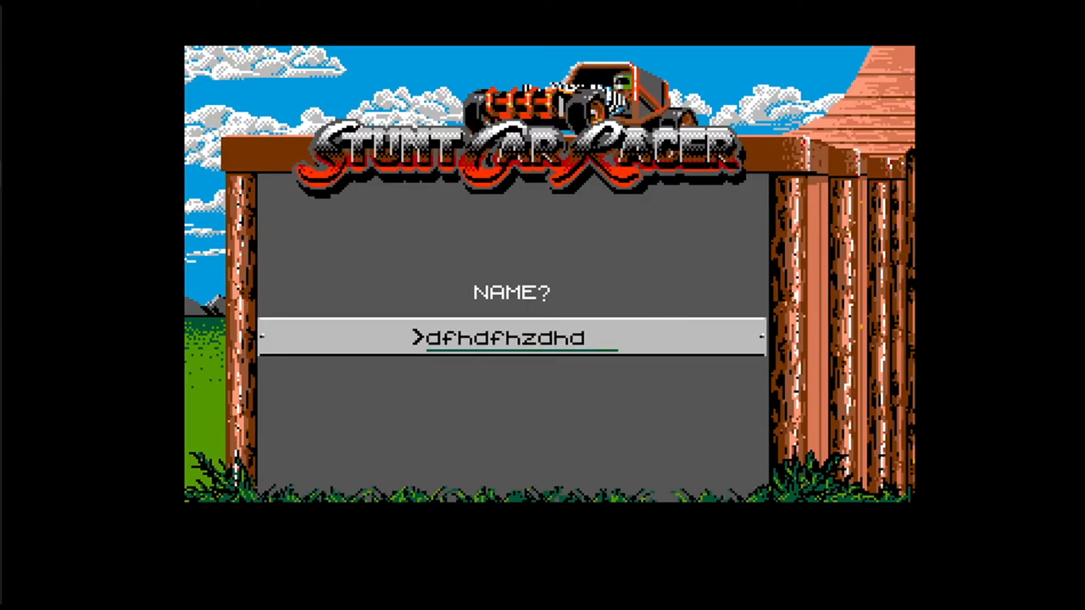
pyautogui.press('Return')
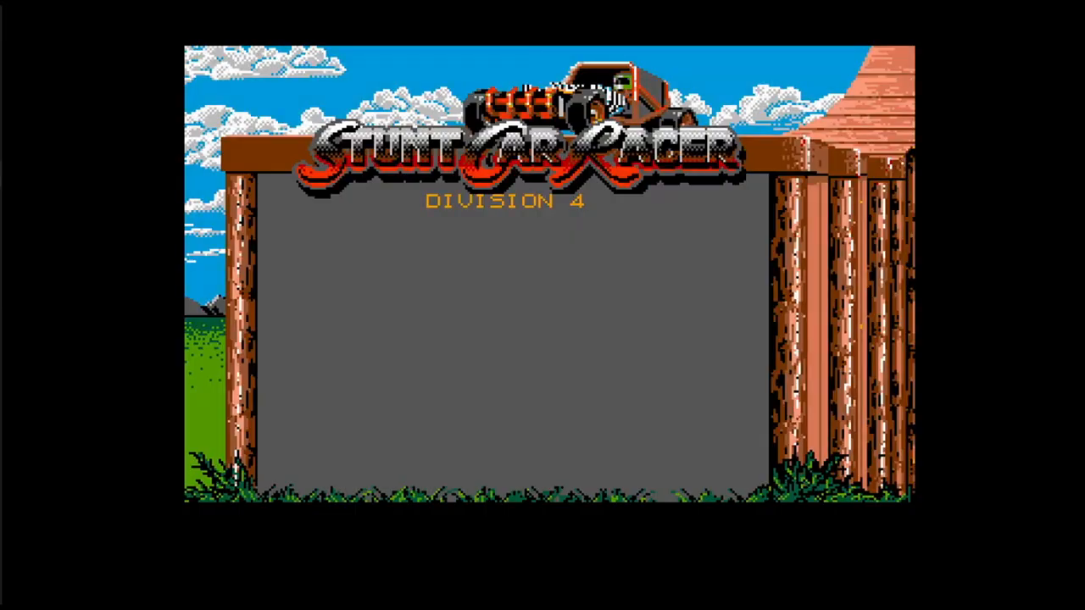